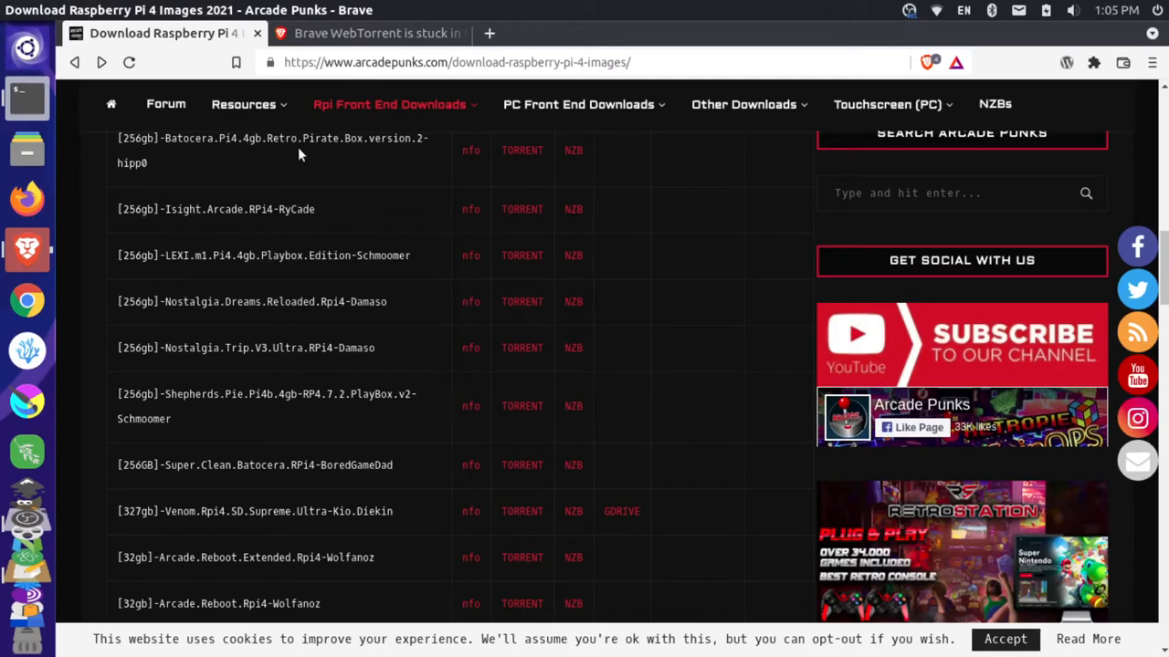
{"action": "mouse_move", "coordinate": [394, 347]}
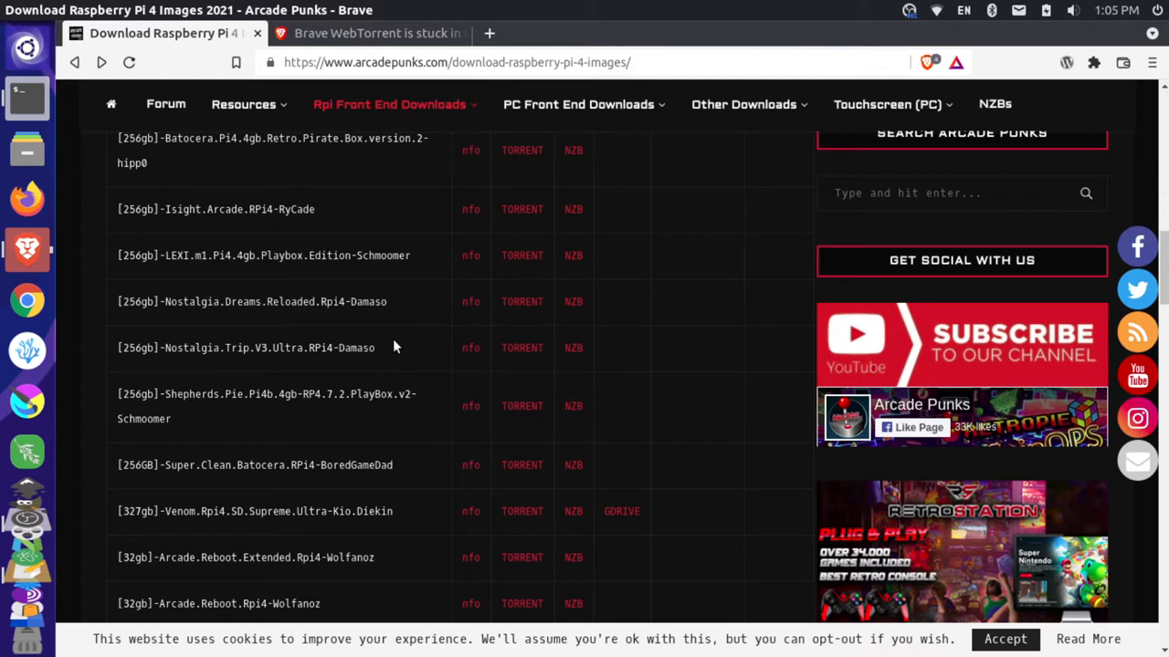
{"action": "mouse_move", "coordinate": [395, 474]}
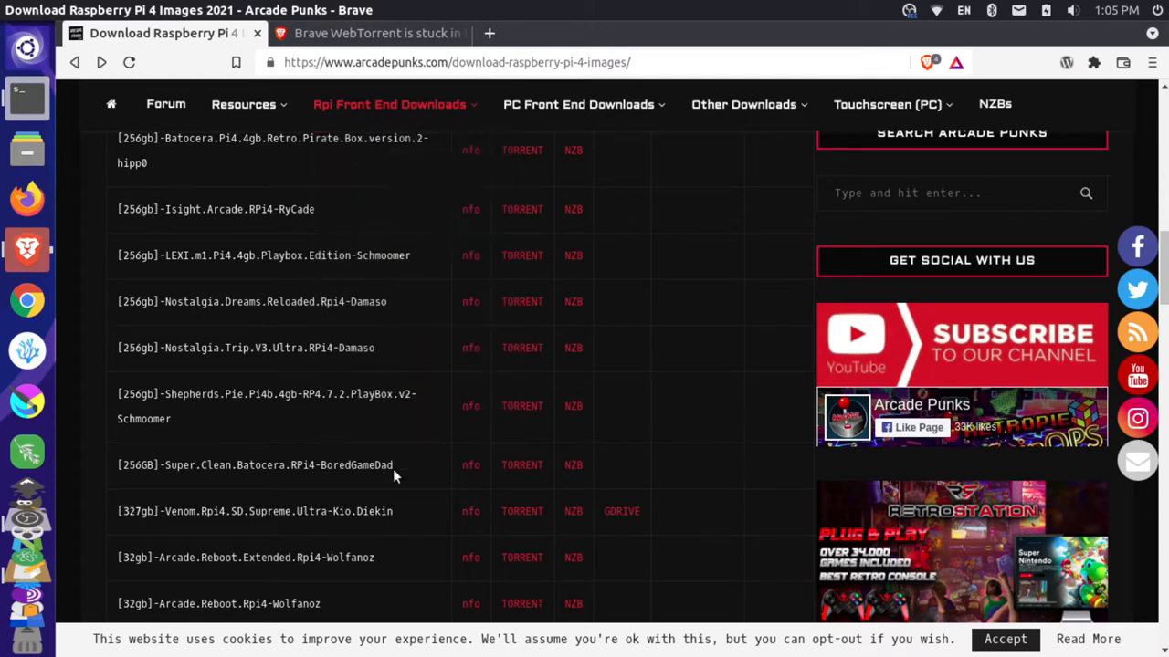
{"action": "mouse_move", "coordinate": [612, 368]}
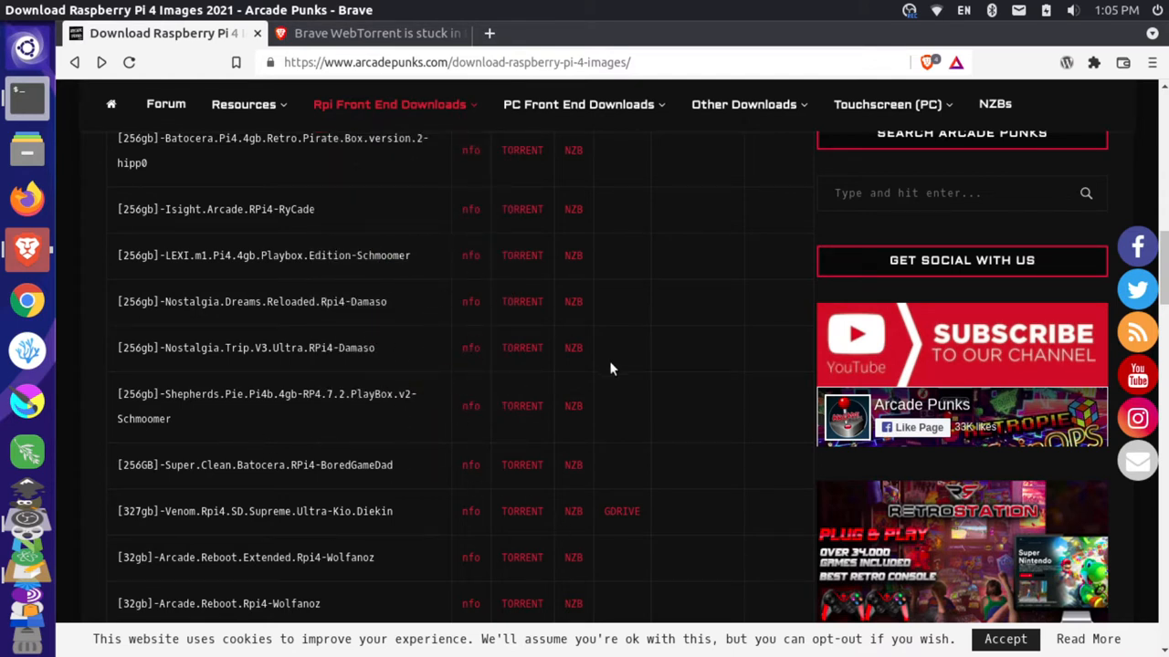
{"action": "mouse_move", "coordinate": [521, 347]}
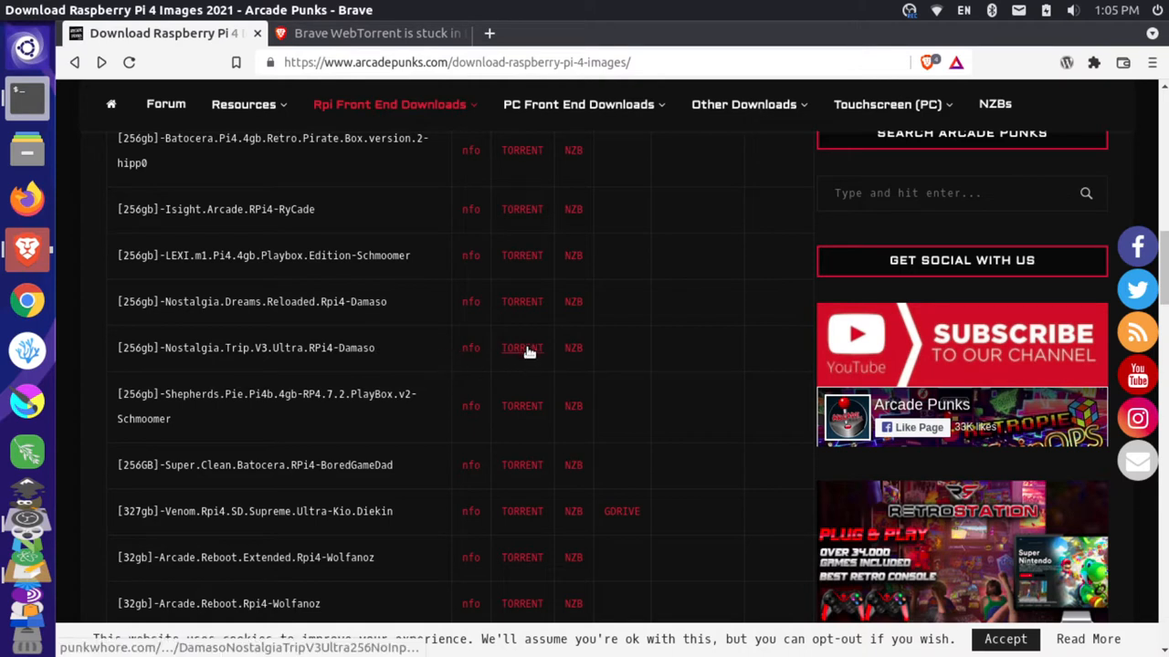
Start the Nostalgia Trip V3 Ultra torrent in WebTorrent and dismiss the webtorrent.io tab
{"action": "left_click", "coordinate": [523, 348]}
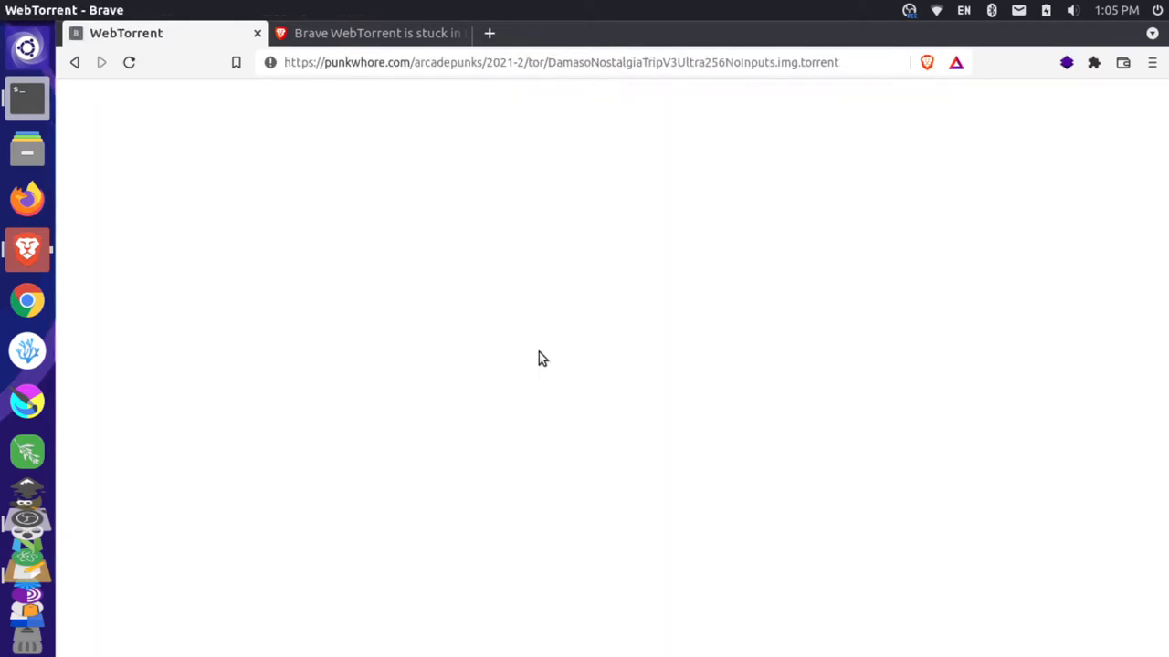
{"action": "mouse_move", "coordinate": [304, 360]}
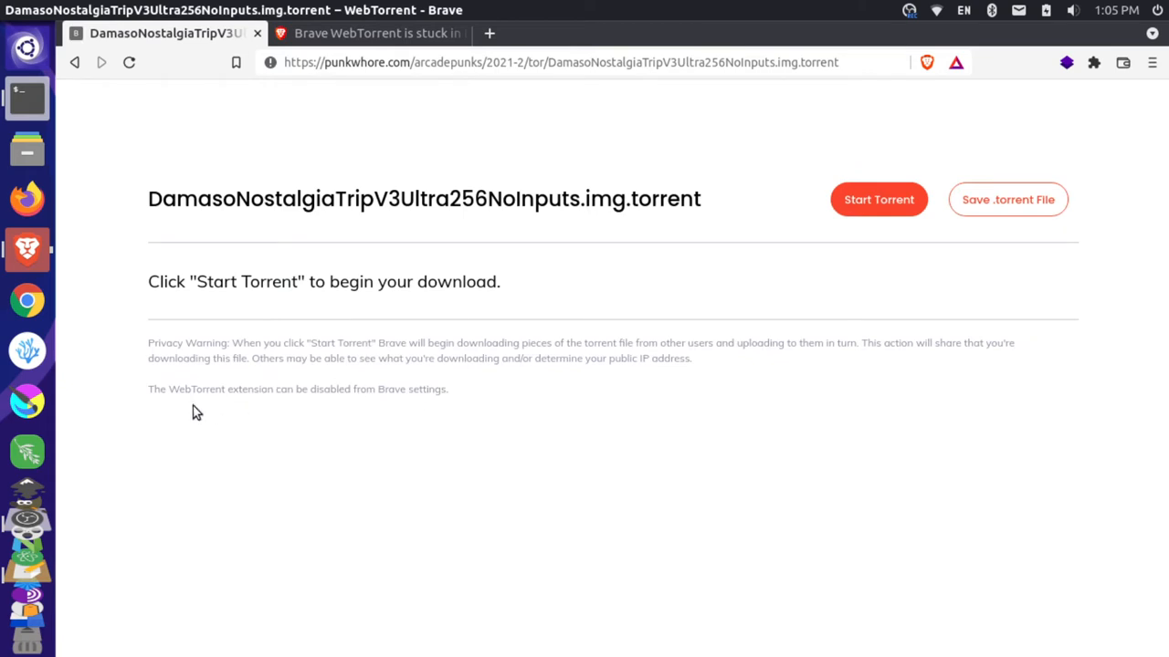
{"action": "mouse_move", "coordinate": [280, 390]}
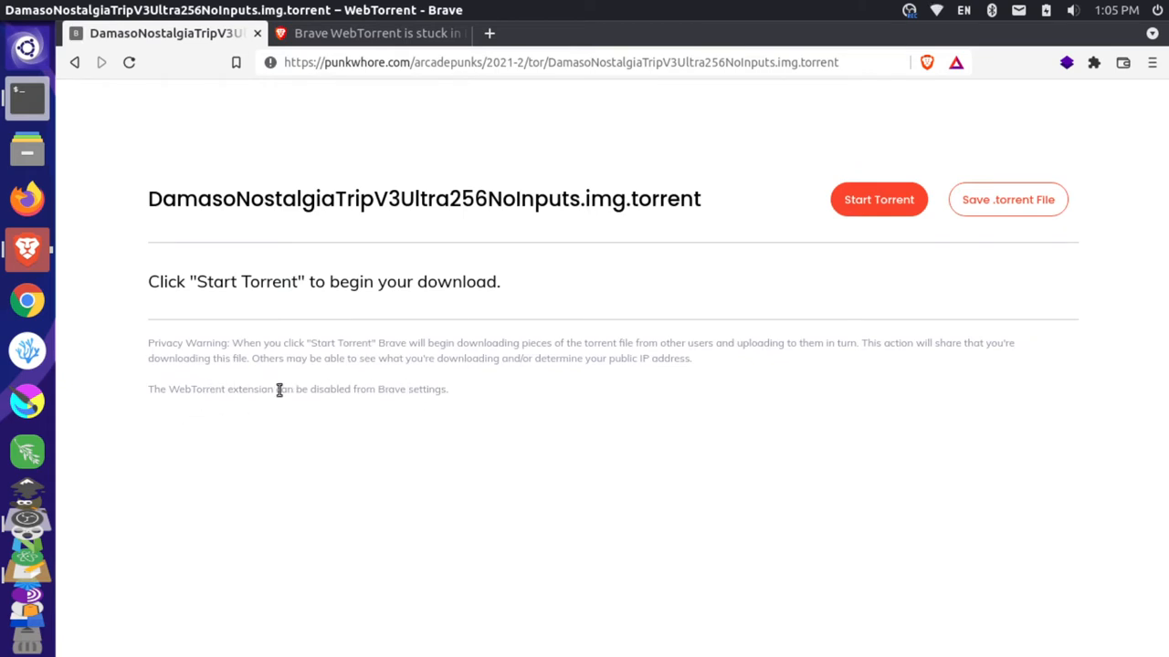
{"action": "mouse_move", "coordinate": [878, 199]}
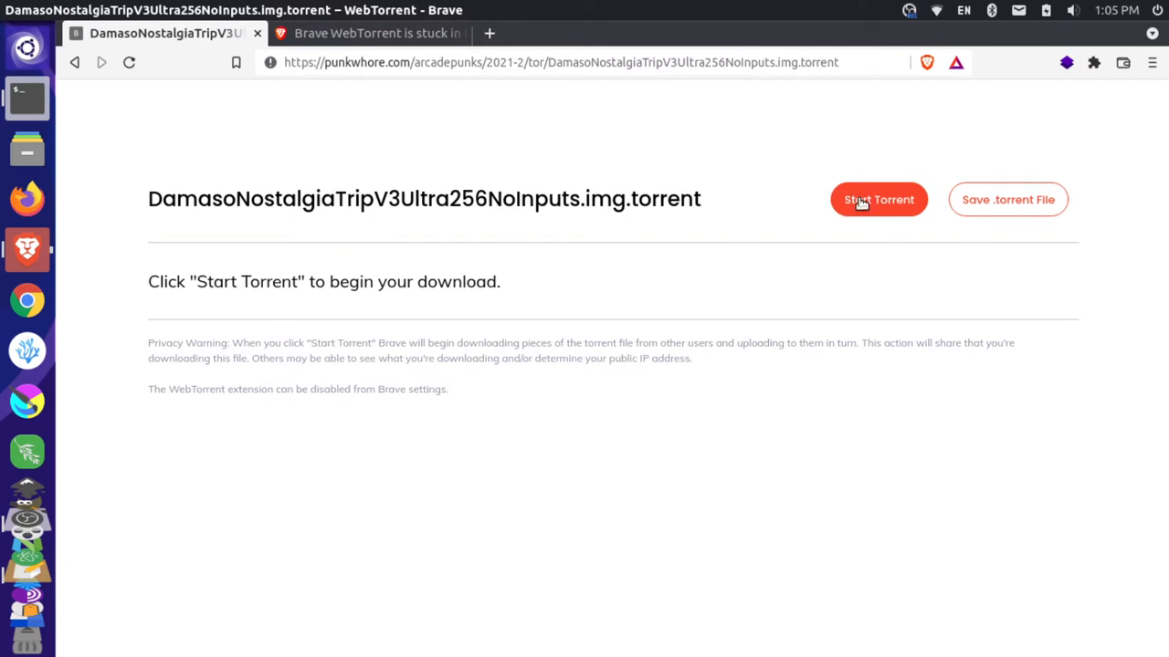
{"action": "left_click", "coordinate": [878, 199]}
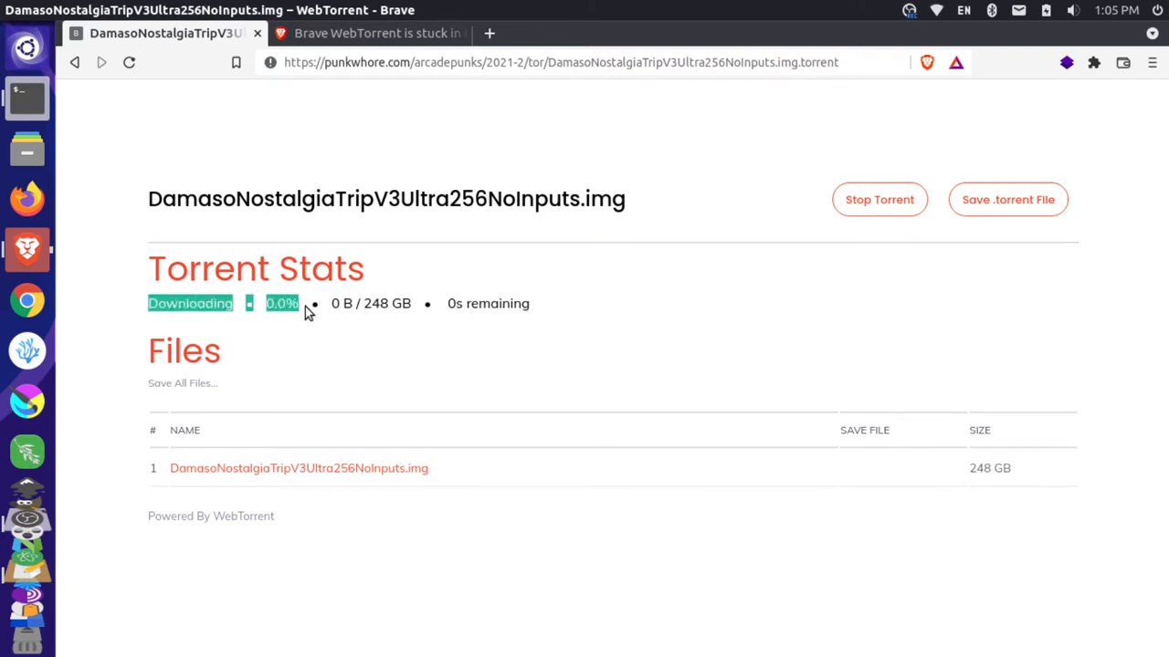
{"action": "mouse_move", "coordinate": [243, 516]}
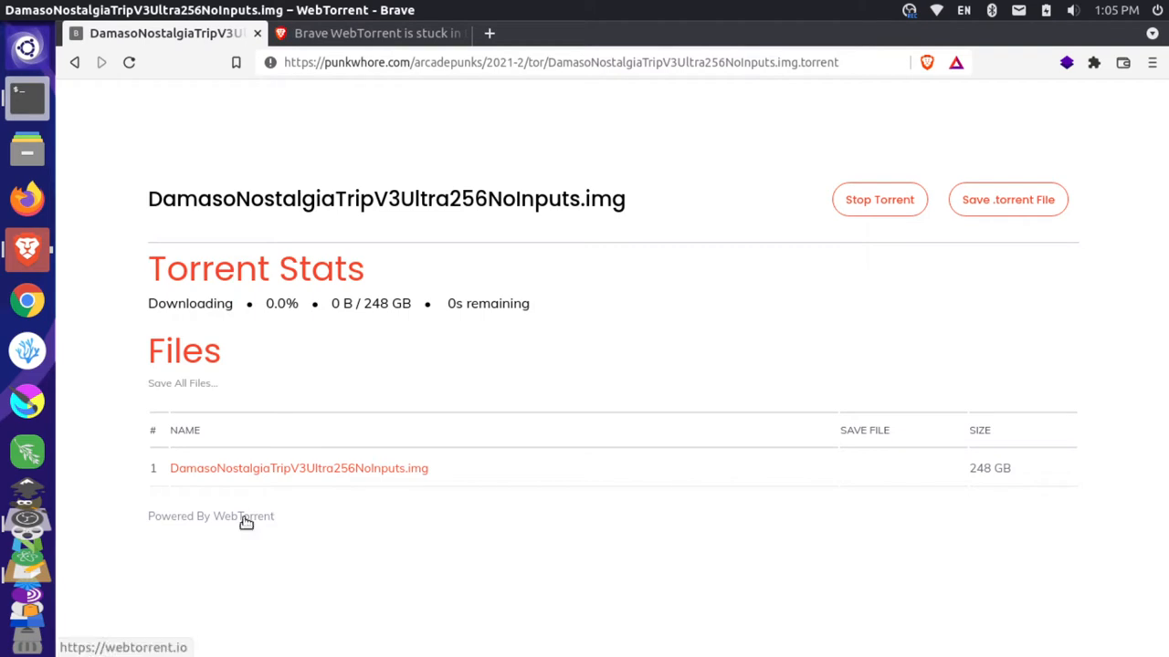
{"action": "left_click", "coordinate": [243, 516]}
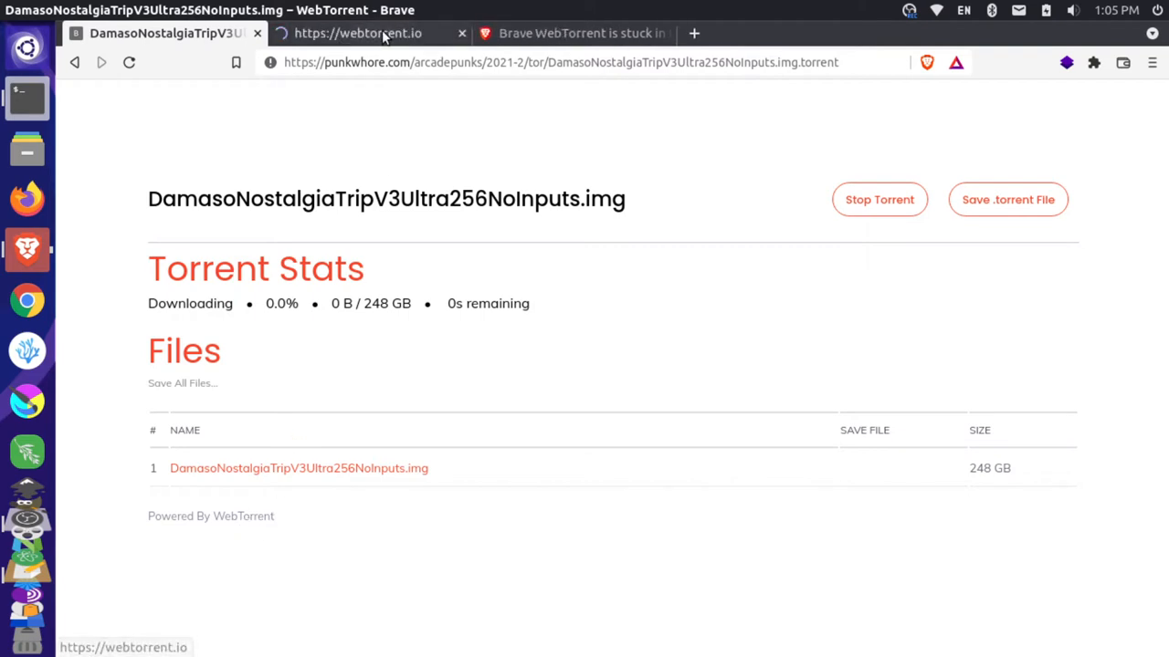
{"action": "left_click", "coordinate": [357, 33]}
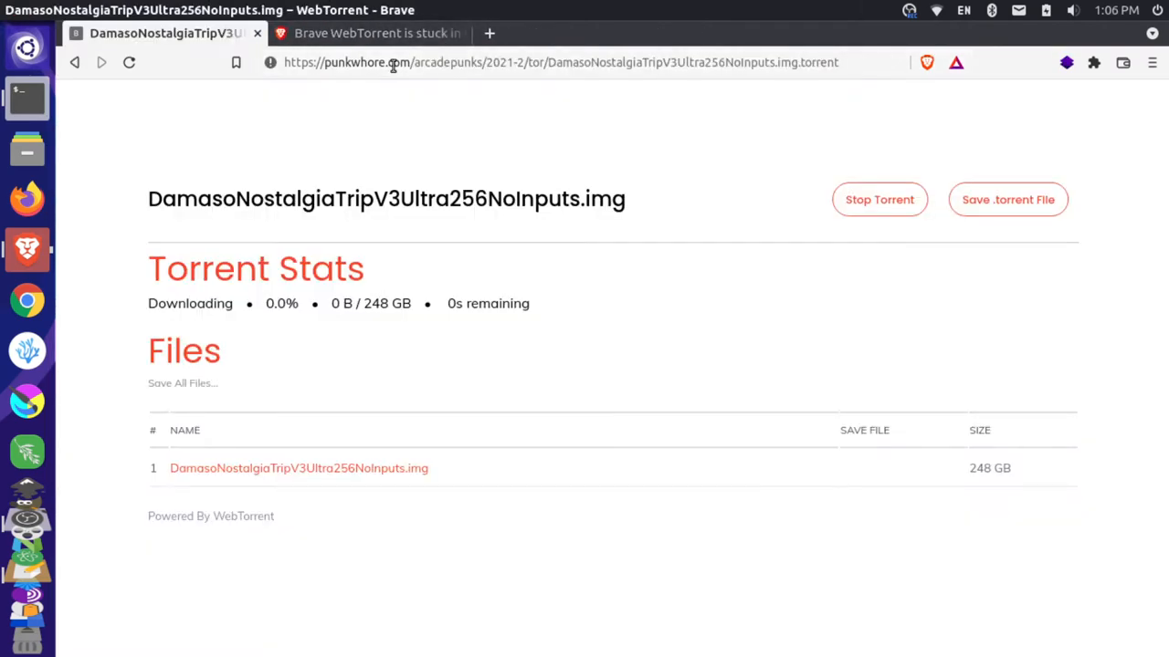
Read the Brave Community thread on WebTorrent stuck loading the file list
{"action": "left_click", "coordinate": [374, 33]}
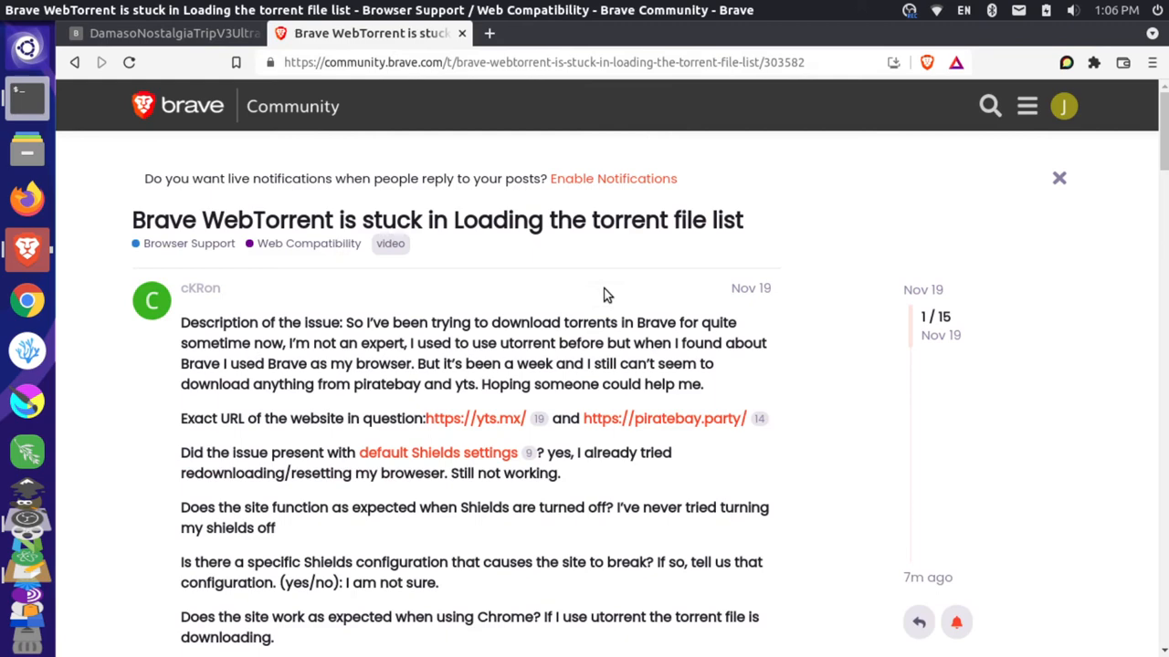
{"action": "scroll", "scroll_direction": "down", "scroll_amount": 3}
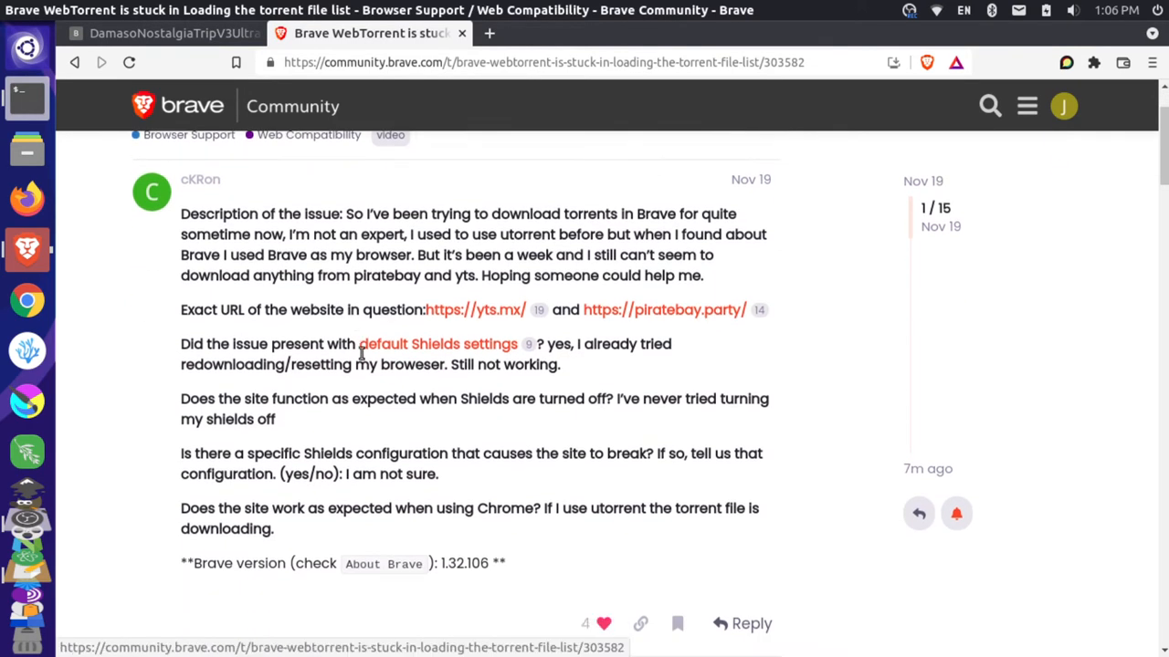
{"action": "scroll", "scroll_direction": "down", "scroll_amount": 3}
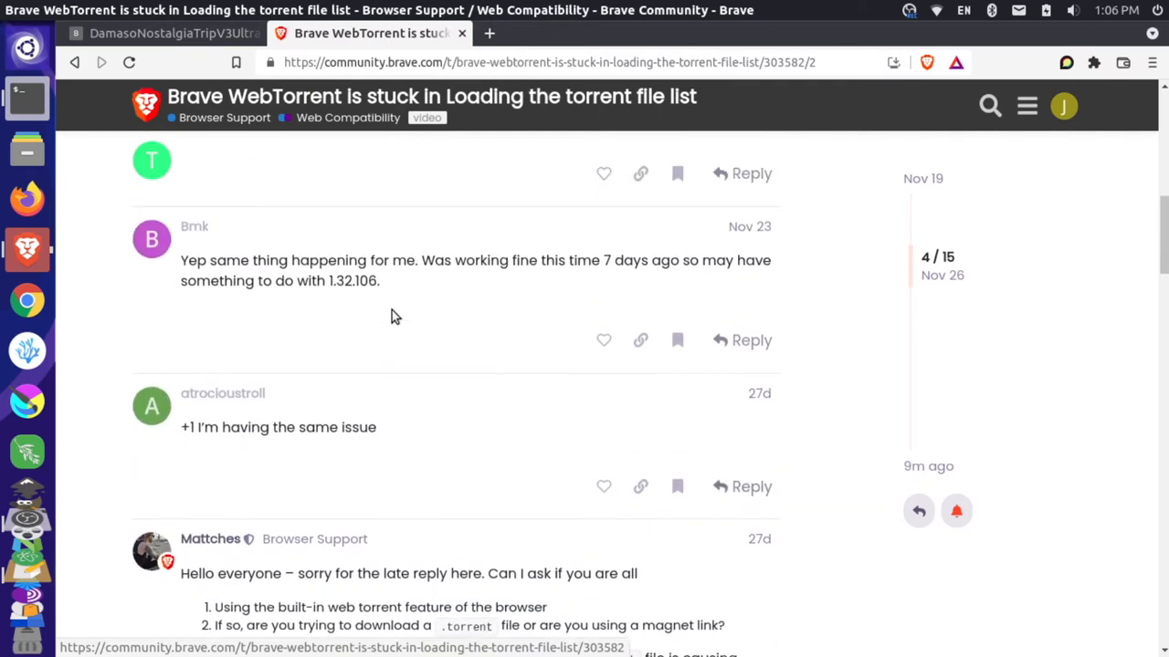
{"action": "scroll", "scroll_direction": "down", "scroll_amount": 3}
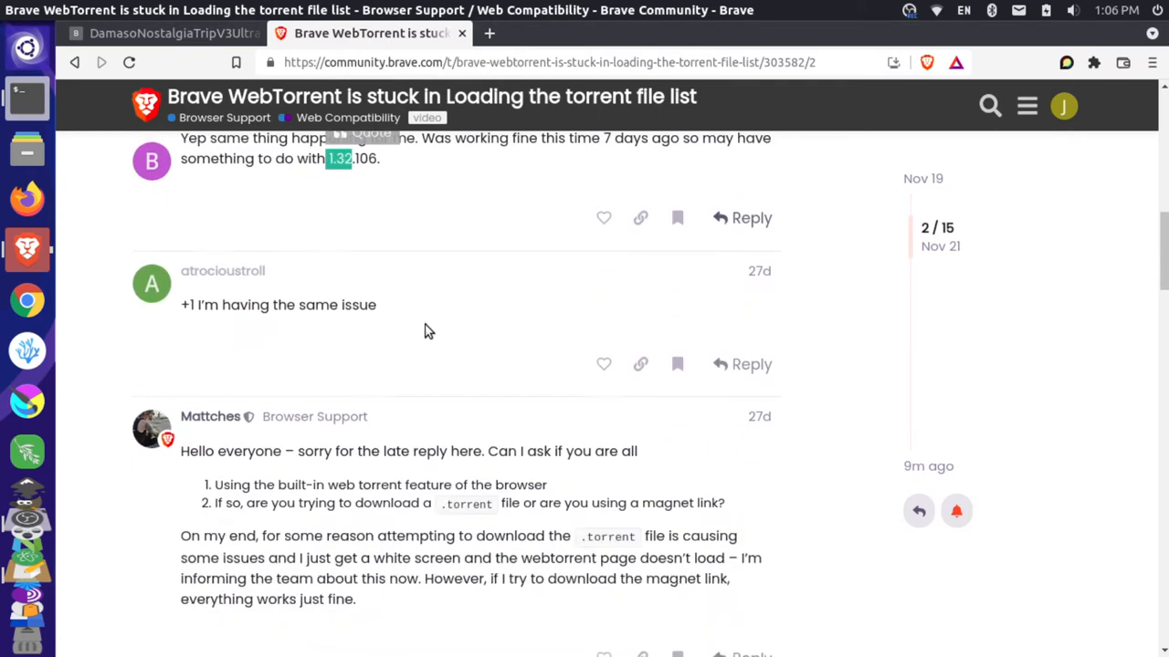
{"action": "scroll", "scroll_direction": "down", "scroll_amount": 3}
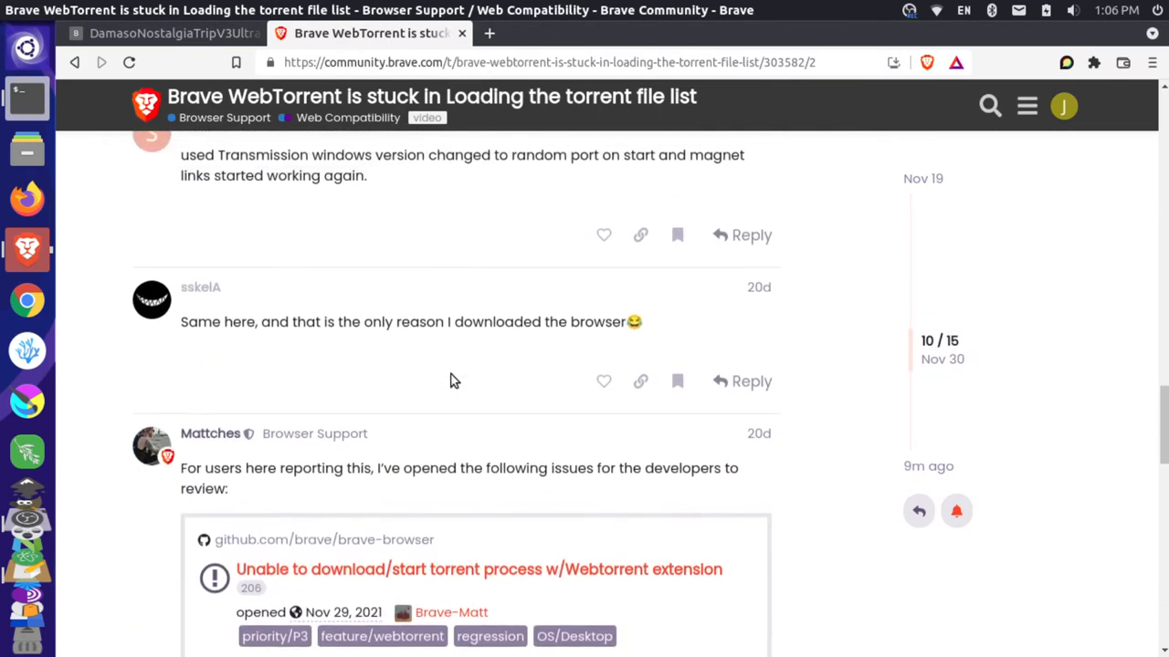
{"action": "scroll", "scroll_direction": "down", "scroll_amount": 3}
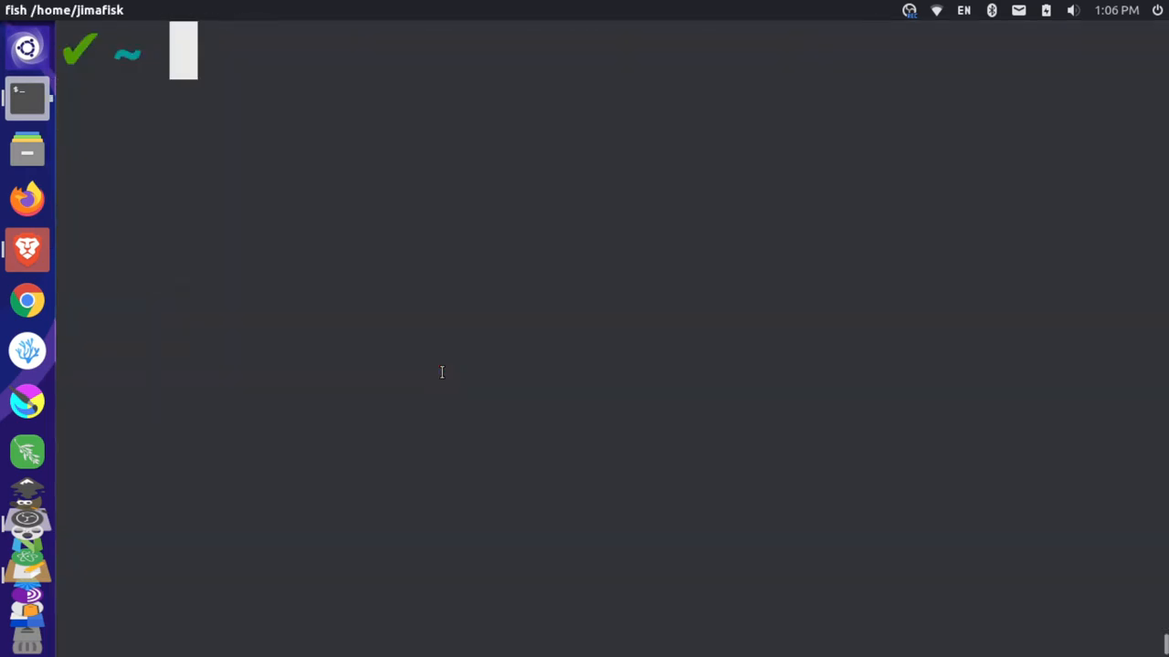
List brave-browser versions with apt-cache policy and draft the install command for 1.31.91
{"action": "type", "text": "apt-cache policy brave-browser"}
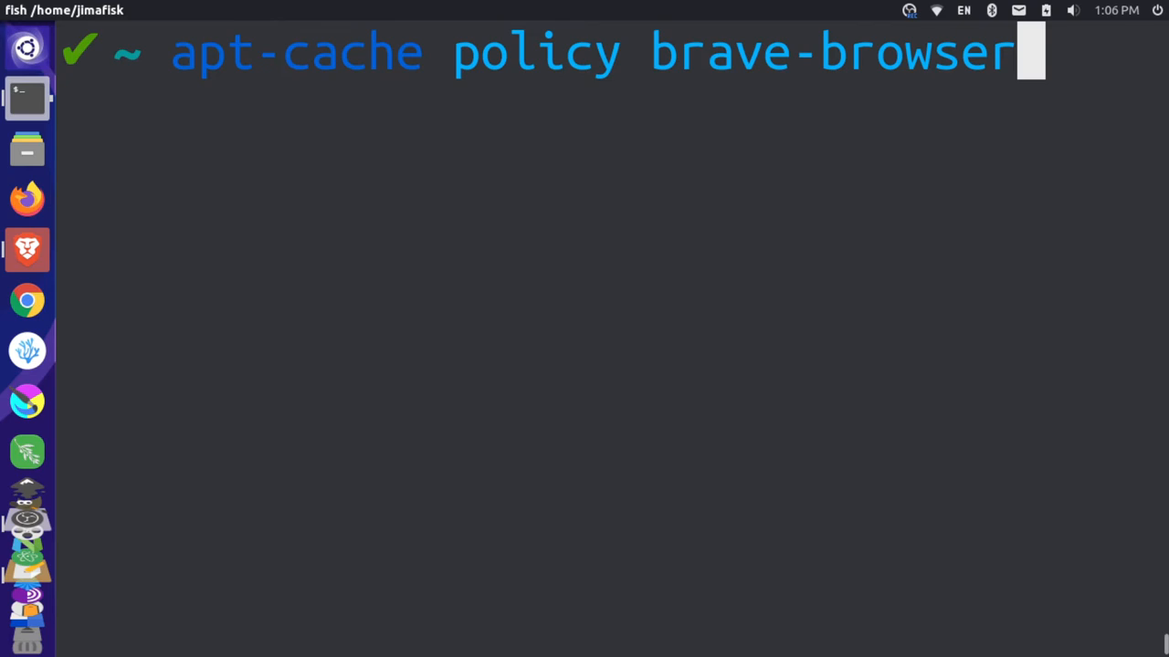
{"action": "key", "text": "Return"}
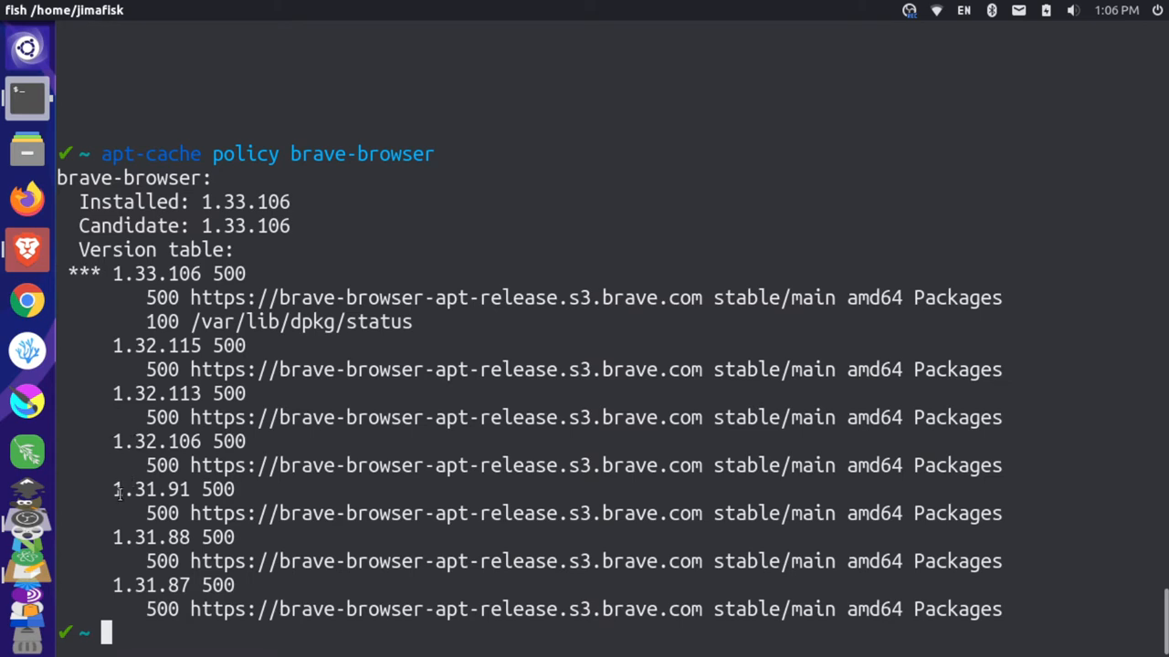
{"action": "double_click", "coordinate": [152, 489]}
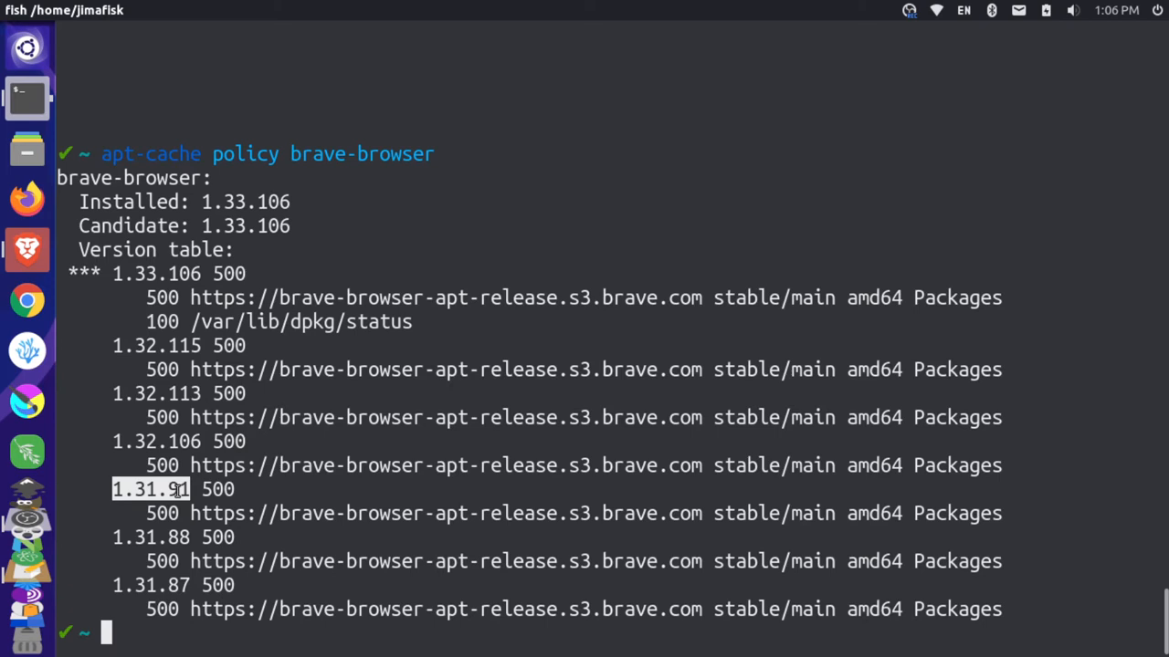
{"action": "type", "text": "sudo apt install brave-browser=1.31.91"}
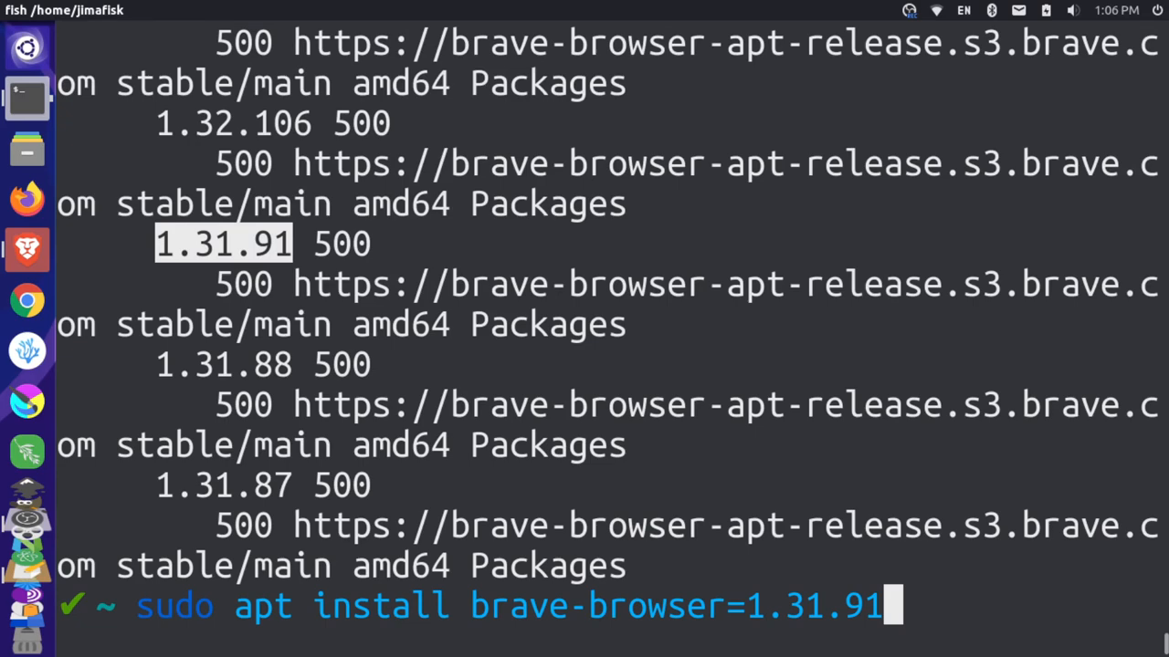
Run sudo apt install brave-browser=1.31.91 to replace version 1.33.106
{"action": "key", "text": "Return"}
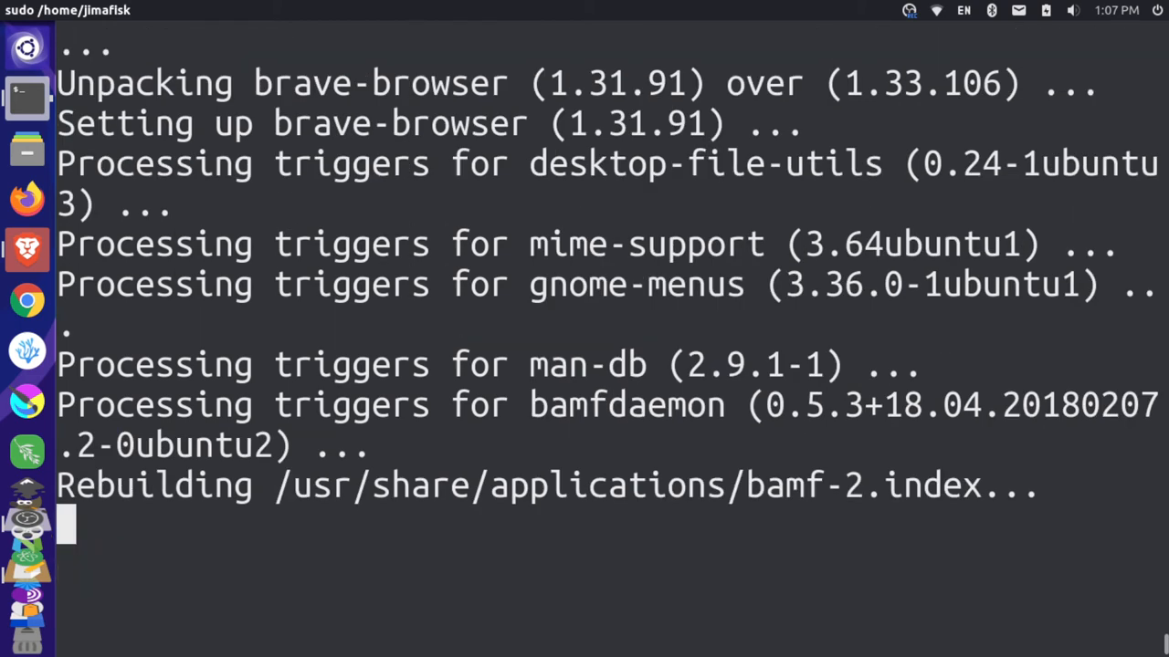
{"action": "mouse_move", "coordinate": [265, 521]}
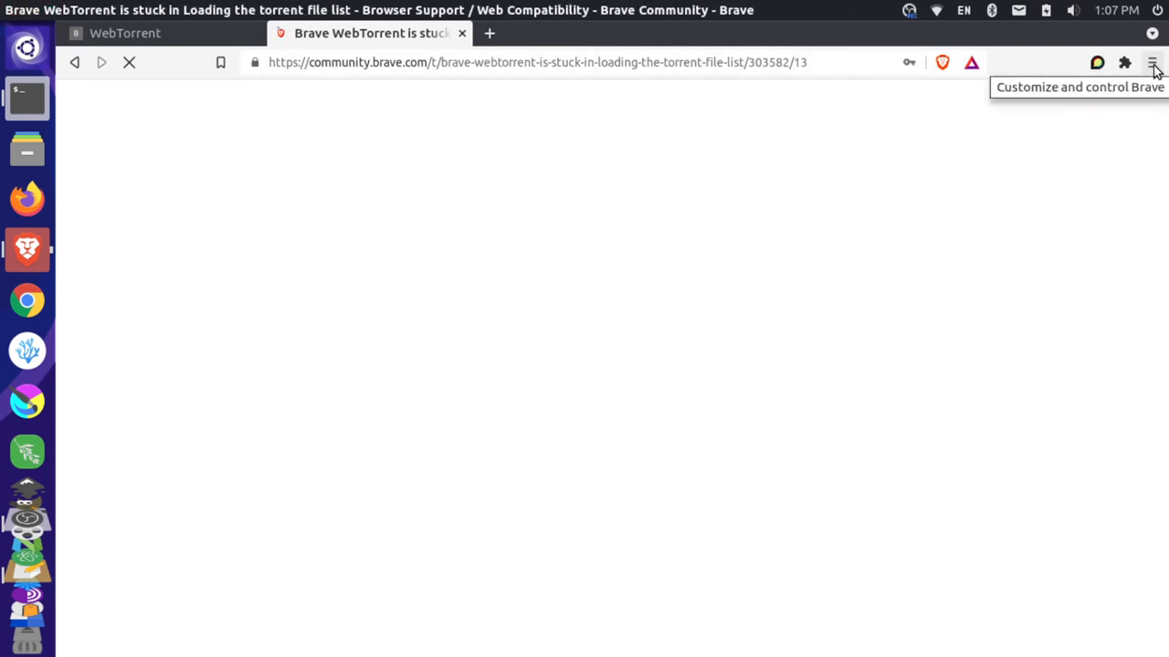
Confirm About Brave shows 1.31.91, then return to the torrent's WebTorrent tab
{"action": "left_click", "coordinate": [1152, 62]}
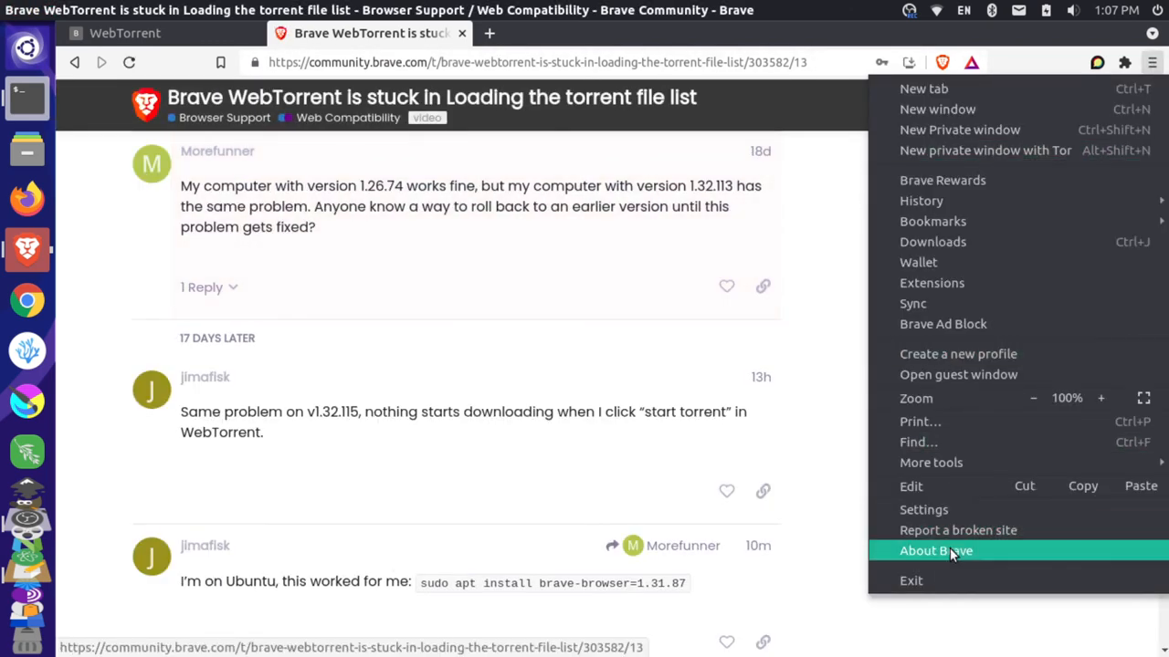
{"action": "left_click", "coordinate": [934, 550]}
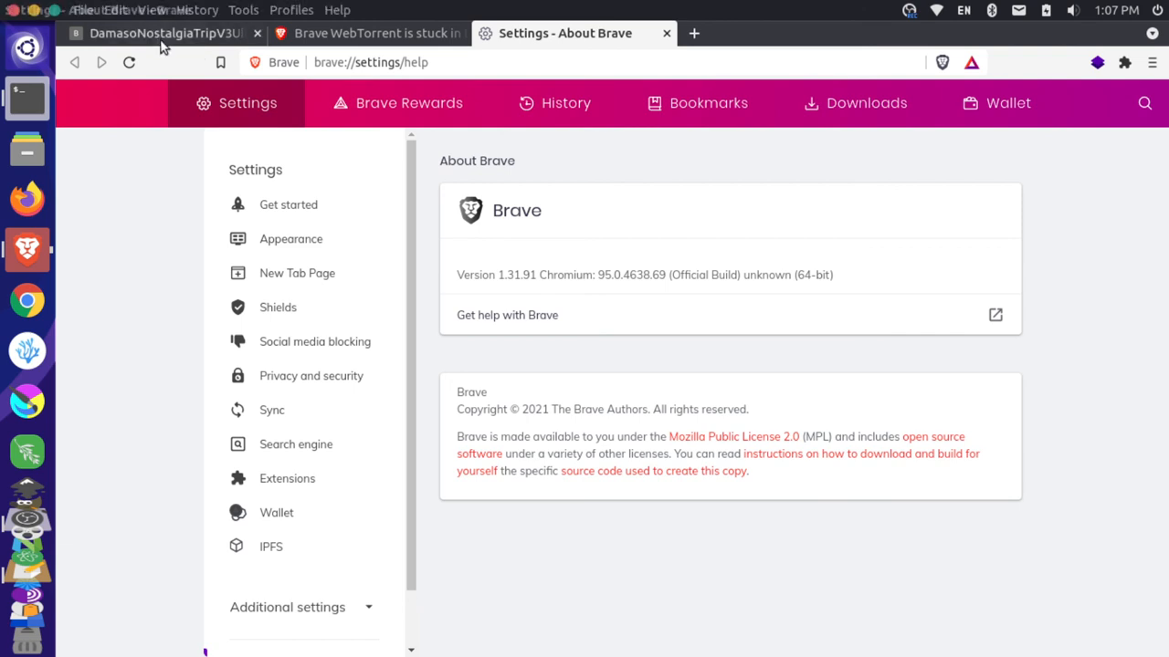
{"action": "left_click", "coordinate": [165, 33]}
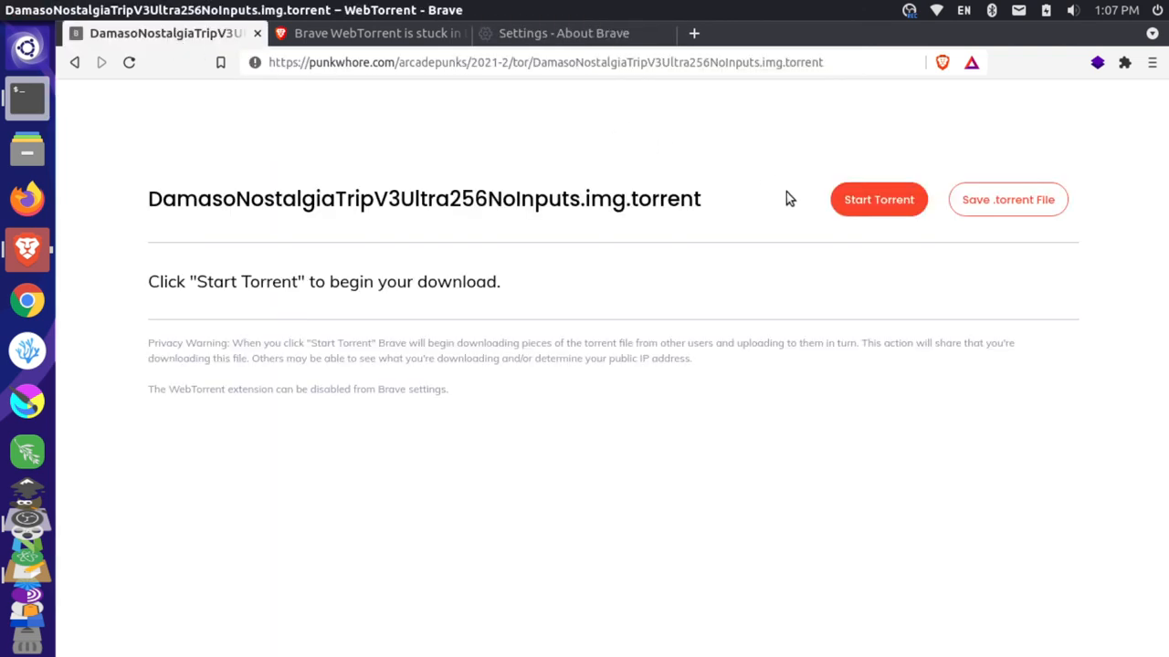
{"action": "mouse_move", "coordinate": [909, 233]}
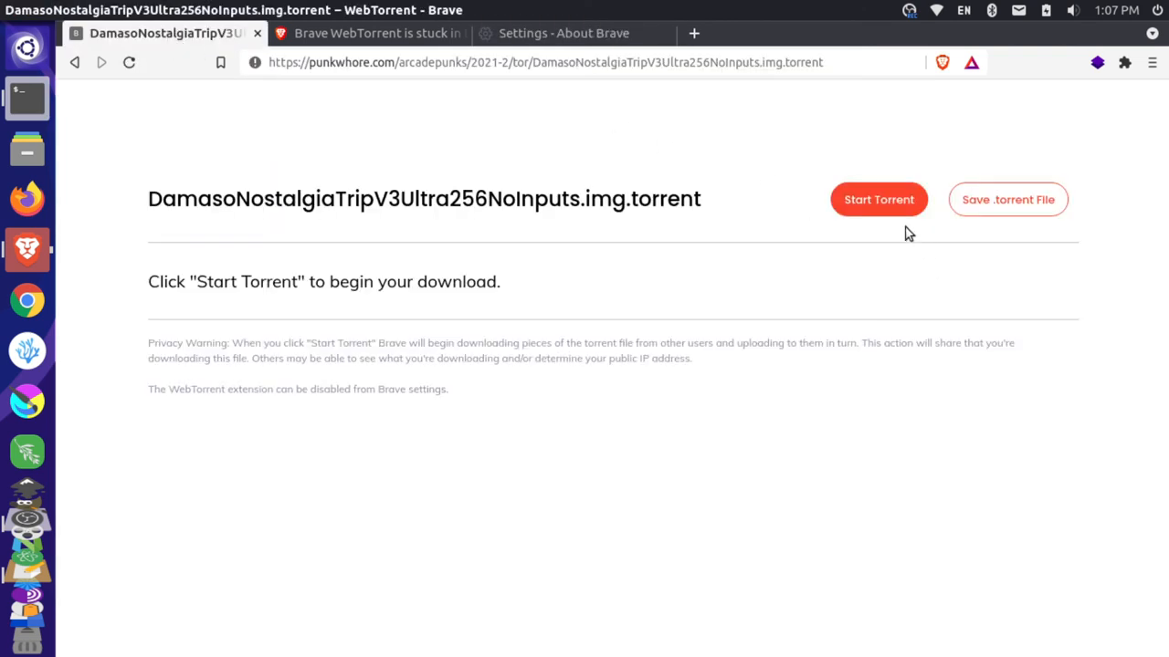
Start the Nostalgia Trip torrent again on Brave 1.31.91
{"action": "left_click", "coordinate": [878, 200]}
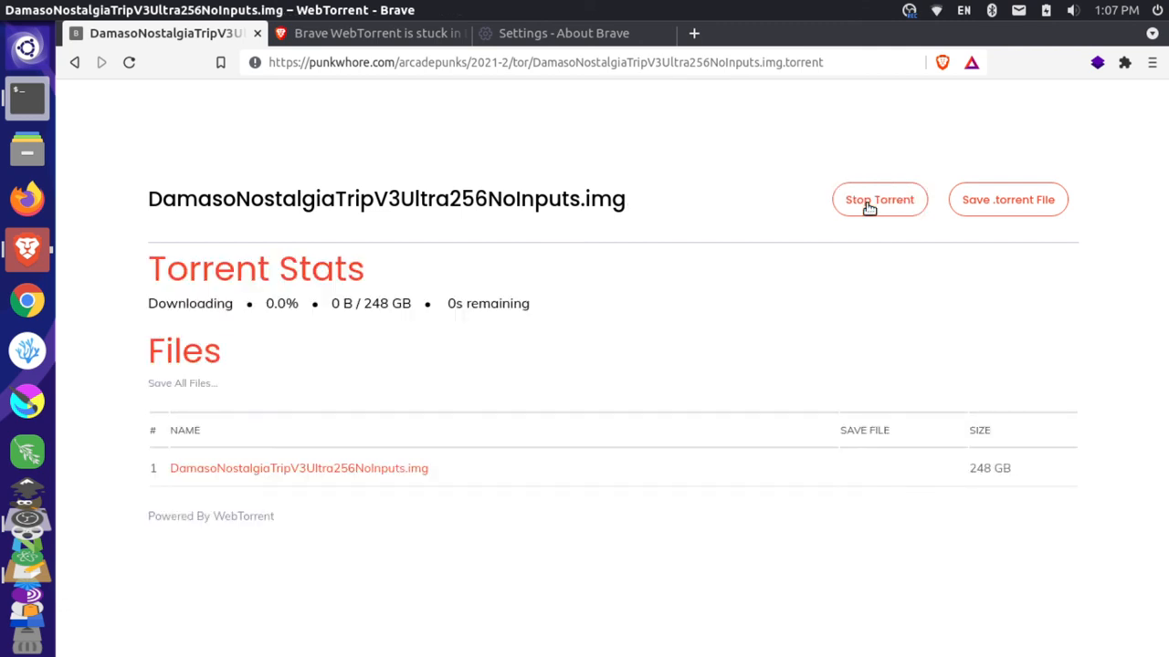
{"action": "mouse_move", "coordinate": [776, 228]}
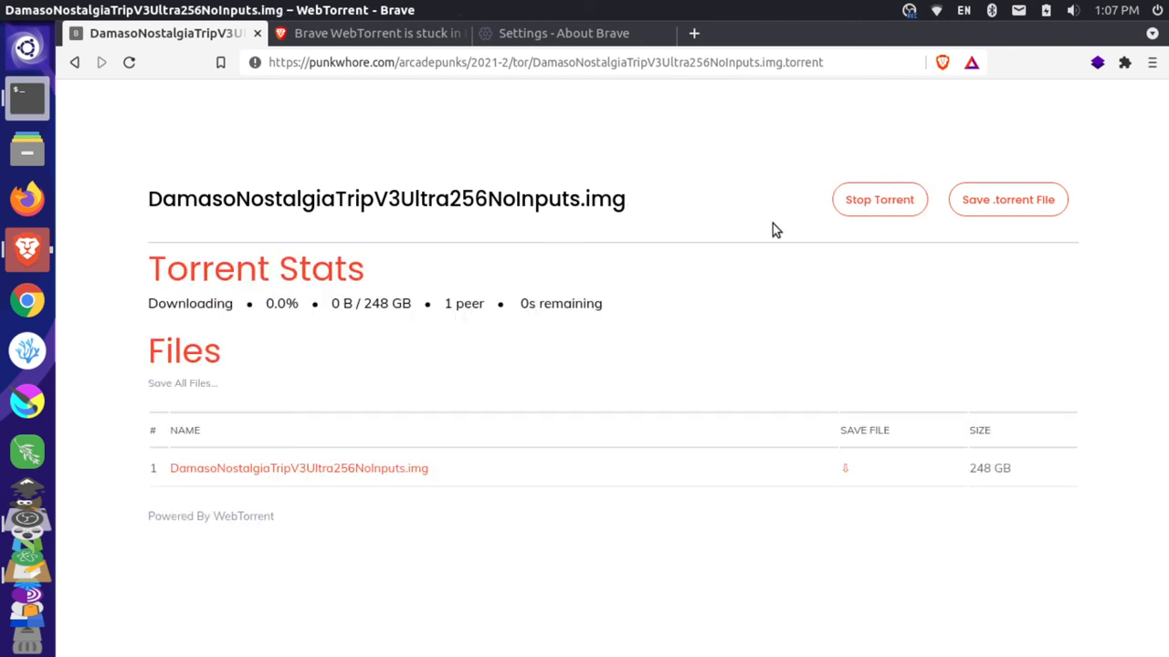